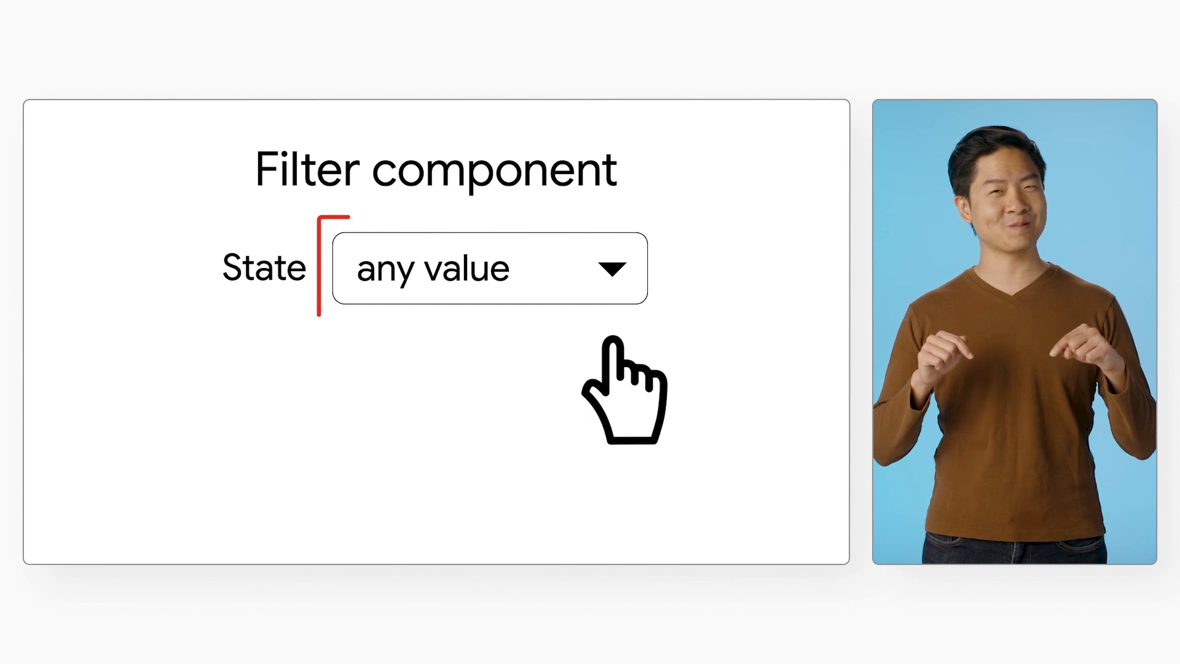
- Advance from the State filter slide to the host application code slide
click(488, 266)
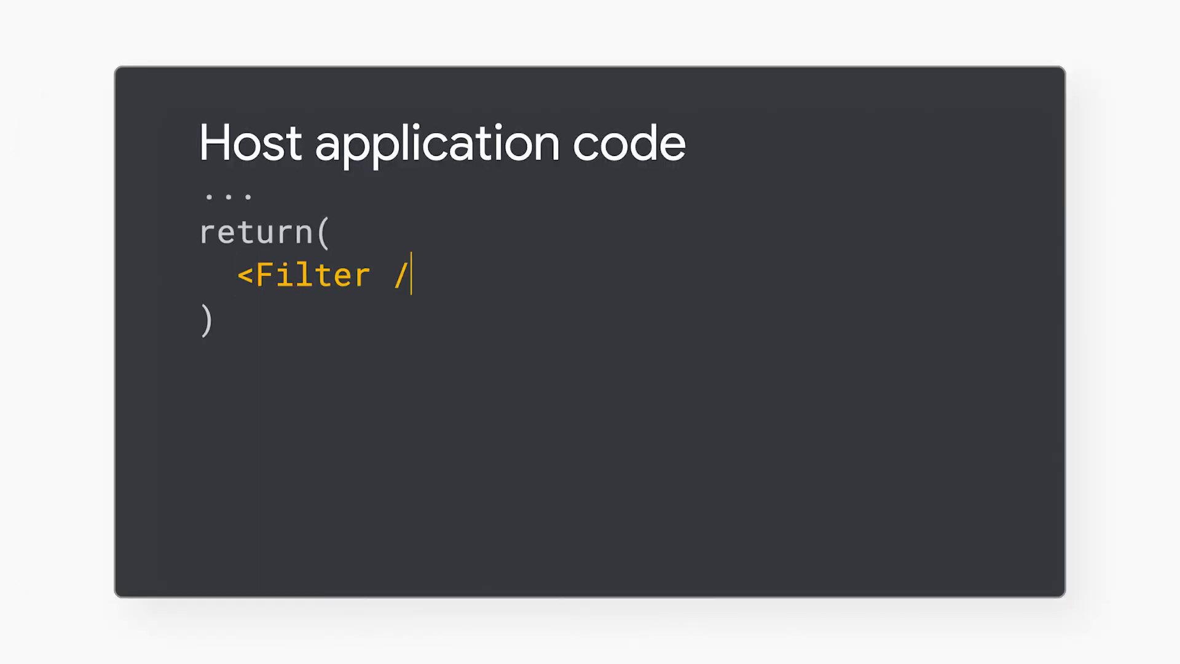
- Give the Filter suggestions ['Alaska', 'Alabama', ...] and a dropdown_menu config
text(suggestions={['Alaska', 'Alaba)
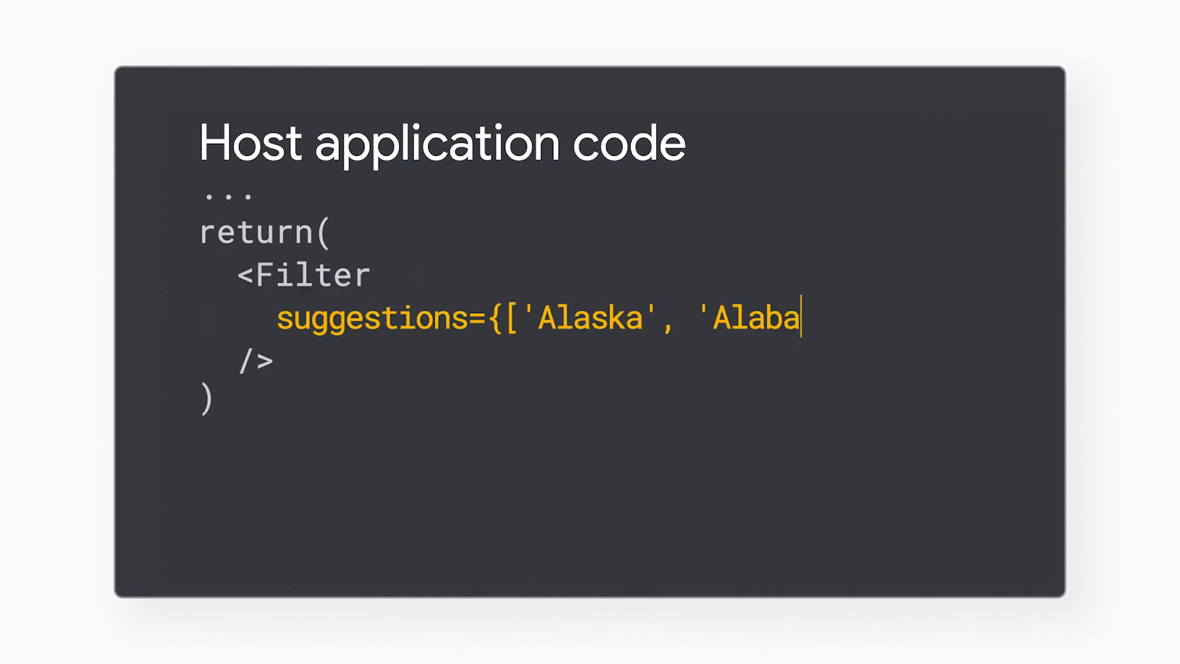
text(ma', ...]})
text(expression="Alaska)
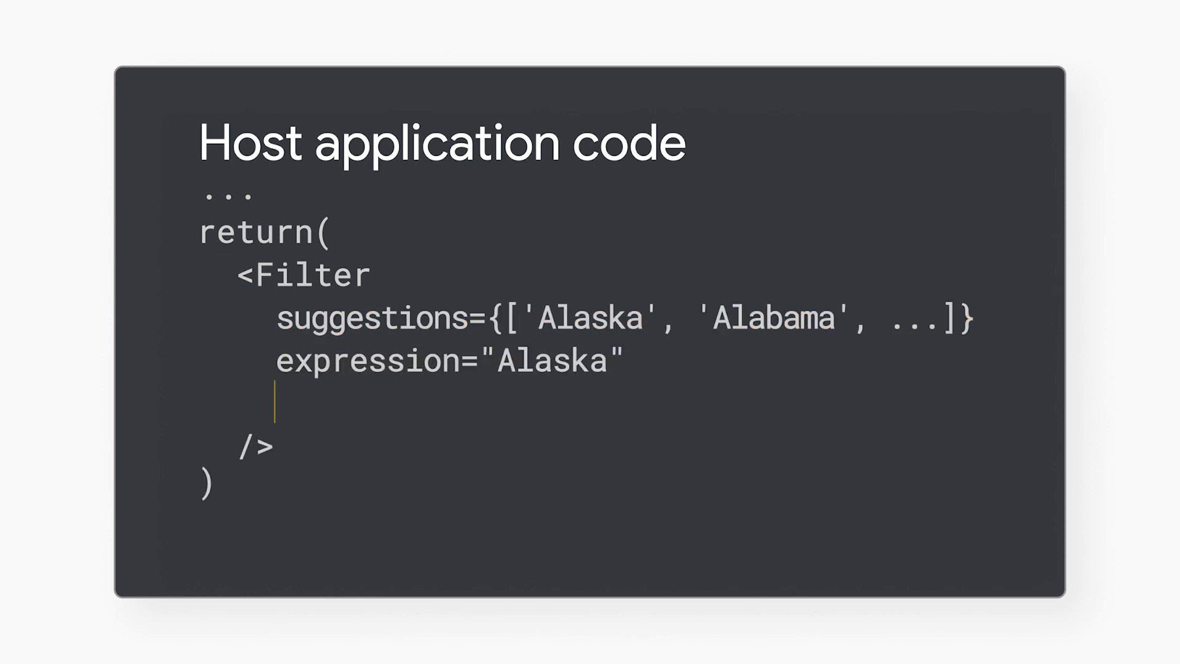
text(config={{ type: 'dropdown_menu' }})
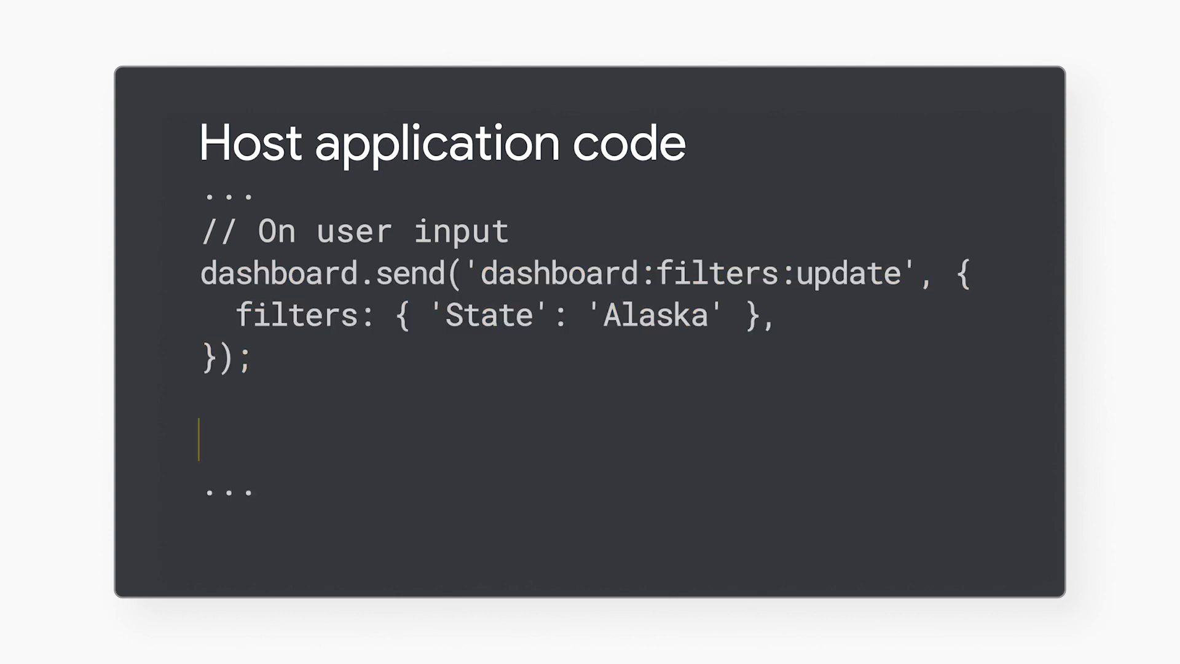
- Add dashboard.send('dashboard:run') after the filter update to rerun the dashboard
text(dashboard.send('dashboard:run'))
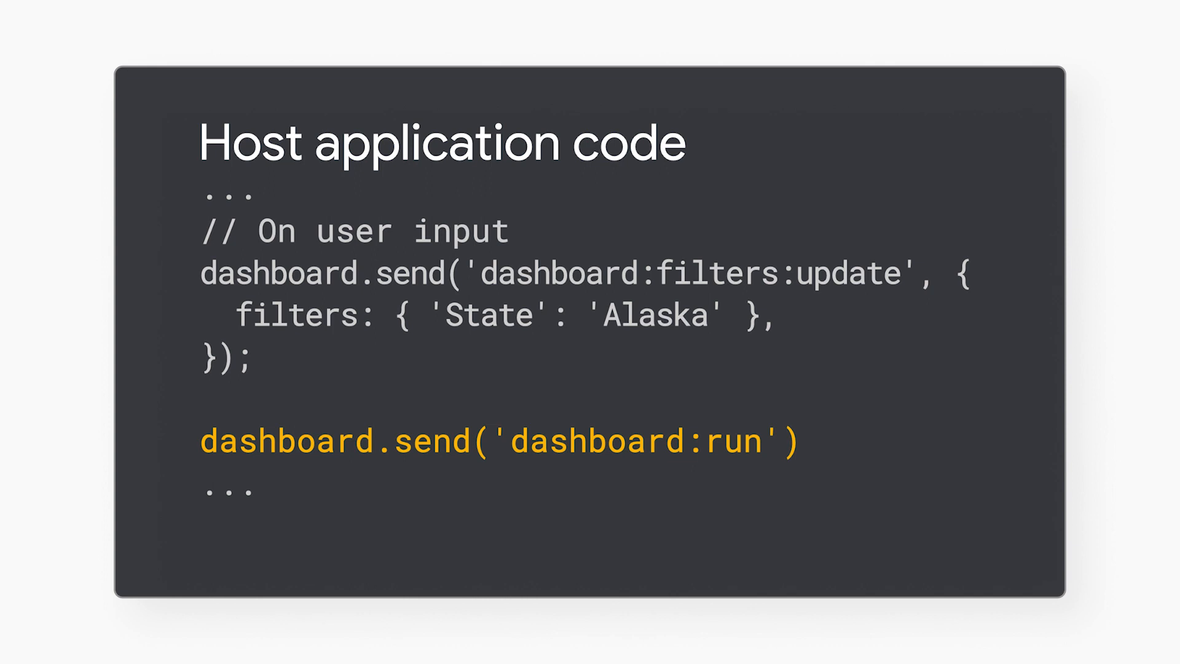